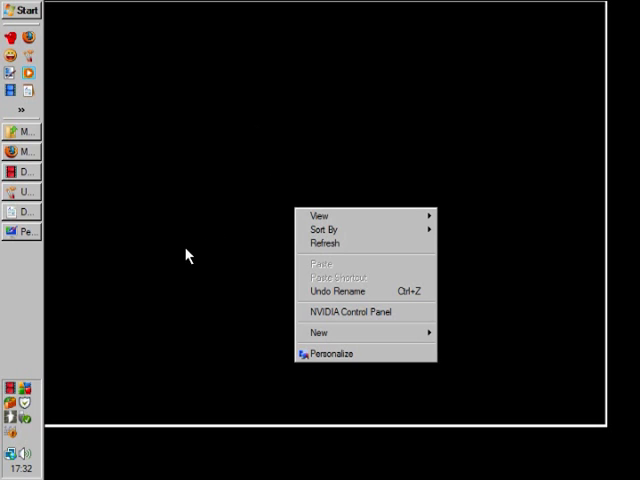
{"action": "mouse_move", "coordinate": [122, 196]}
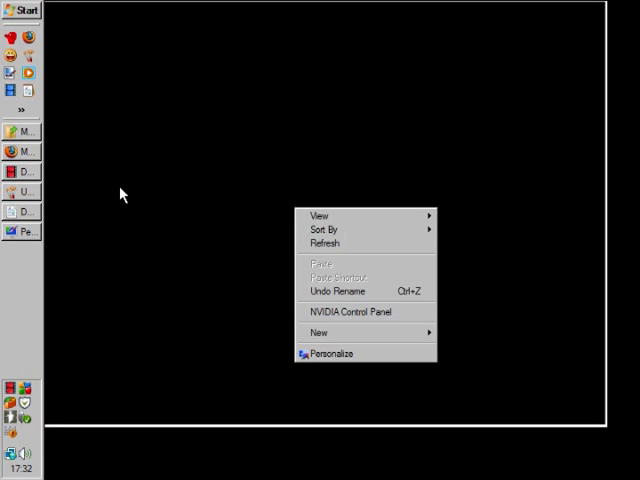
{"action": "mouse_move", "coordinate": [210, 342]}
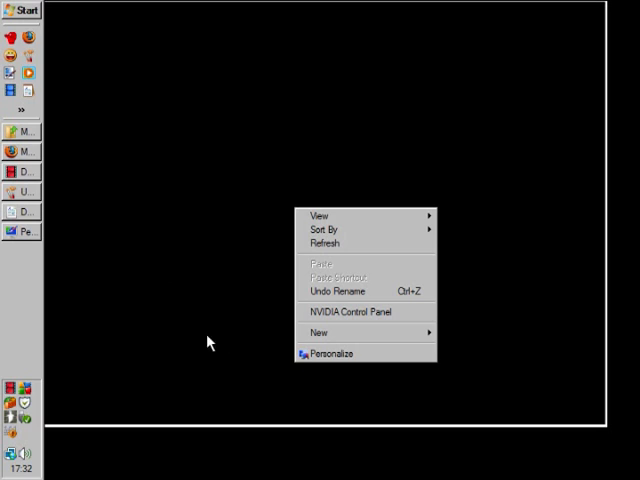
{"action": "mouse_move", "coordinate": [330, 354]}
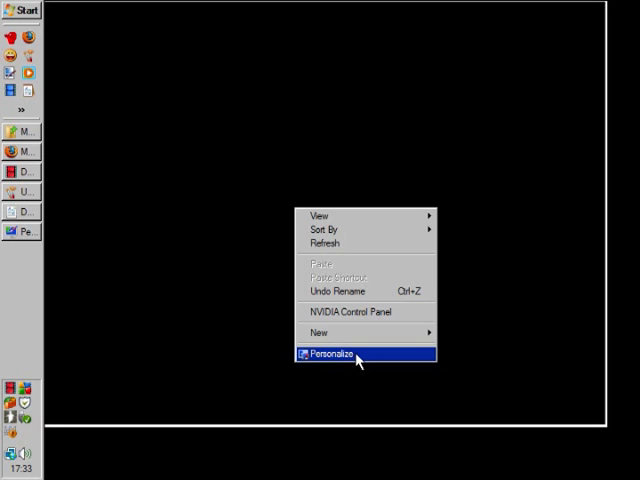
{"action": "mouse_move", "coordinate": [352, 360]}
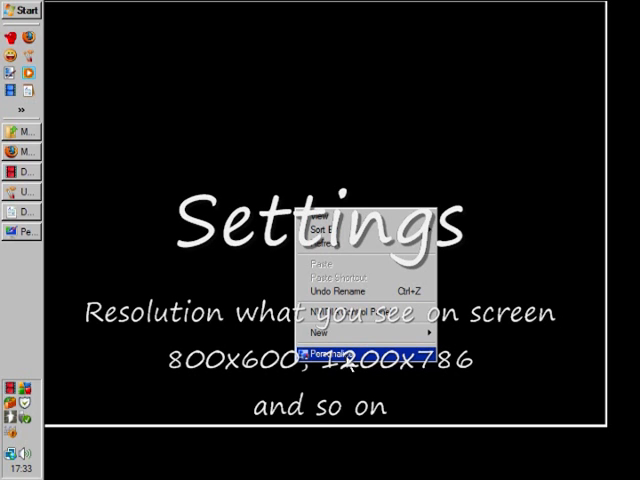
Open the Personalization page from the desktop's Personalize option.
{"action": "left_click", "coordinate": [330, 352]}
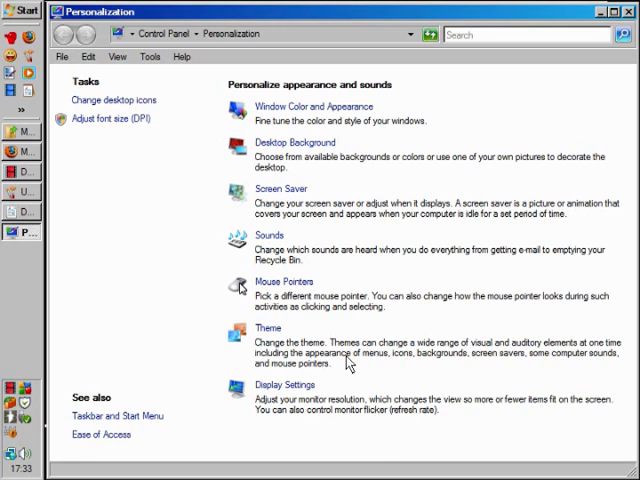
{"action": "mouse_move", "coordinate": [356, 378]}
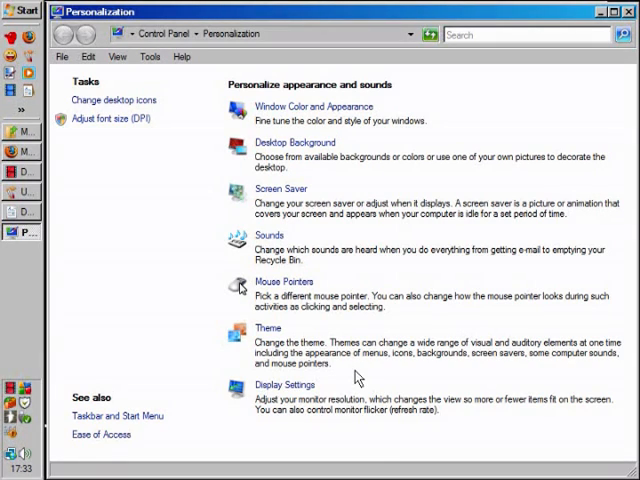
{"action": "mouse_move", "coordinate": [284, 336]}
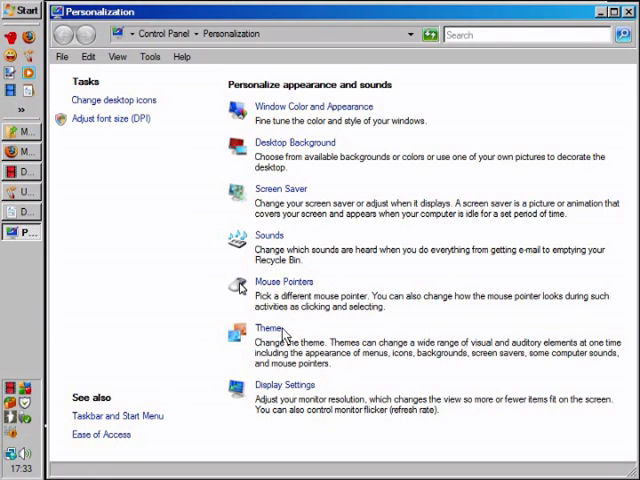
{"action": "mouse_move", "coordinate": [312, 396]}
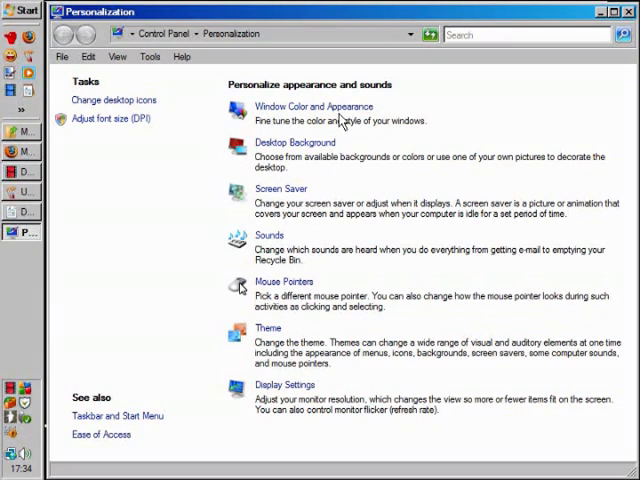
{"action": "mouse_move", "coordinate": [398, 284]}
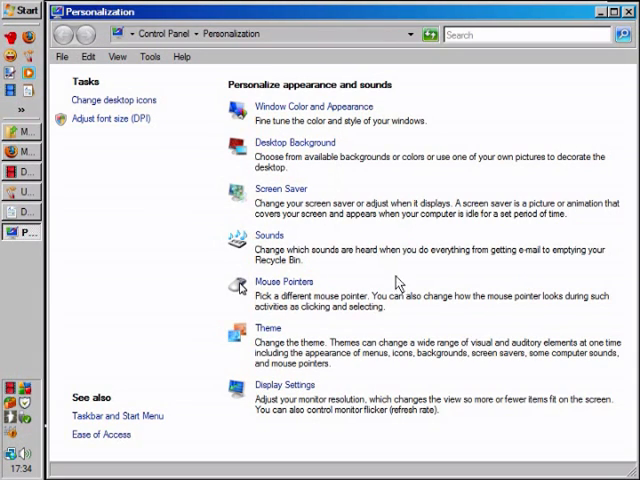
{"action": "mouse_move", "coordinate": [362, 376]}
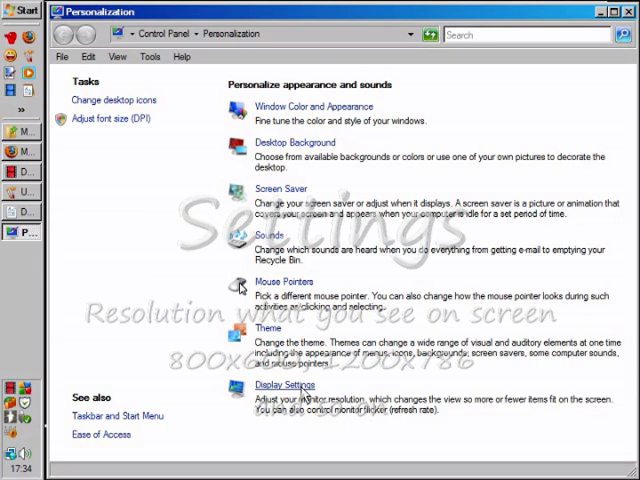
Raise the screen resolution in Display Settings step by step up to 1680 by 1050 pixels.
{"action": "left_click", "coordinate": [288, 386]}
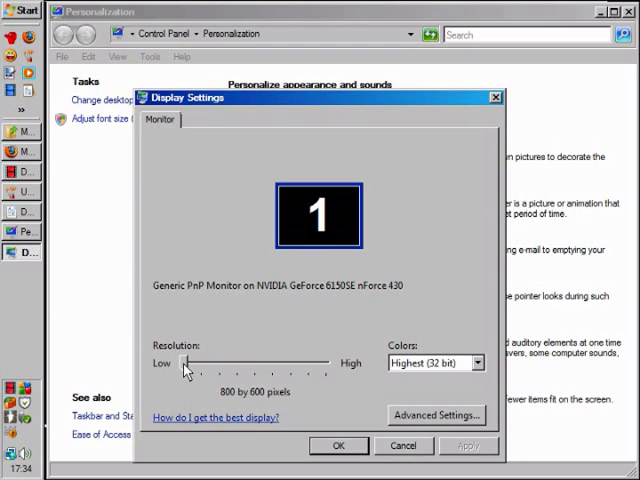
{"action": "mouse_move", "coordinate": [238, 404]}
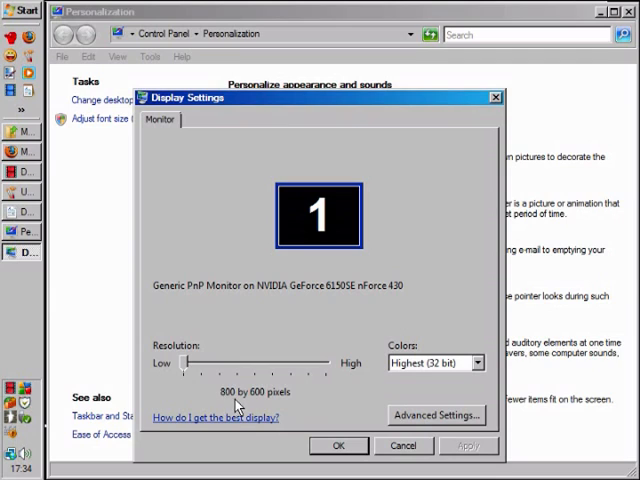
{"action": "mouse_move", "coordinate": [196, 390]}
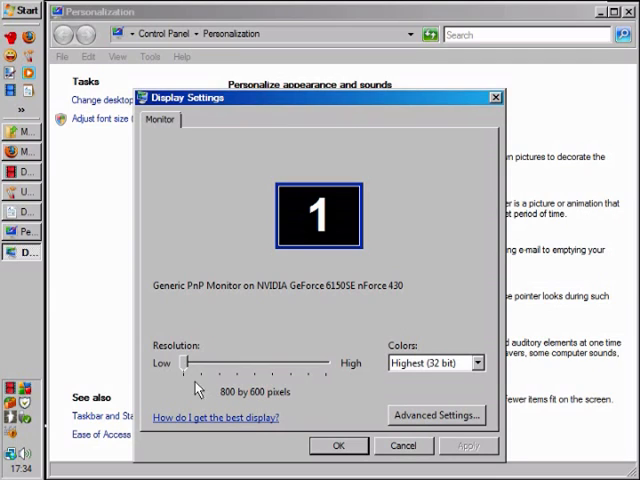
{"action": "mouse_move", "coordinate": [180, 376]}
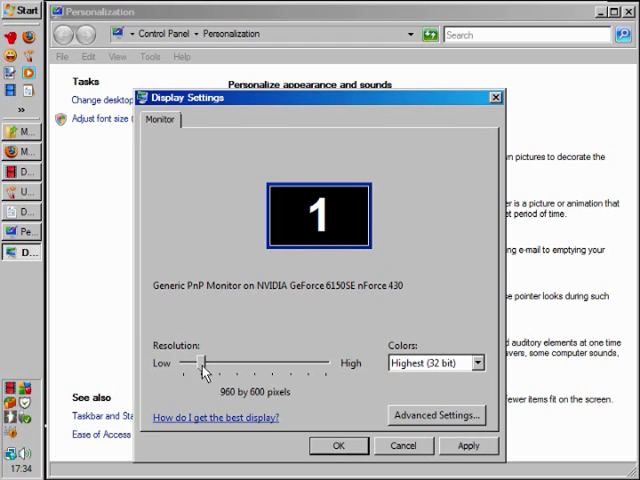
{"action": "left_click_drag", "start_coordinate": [204, 362], "coordinate": [222, 362]}
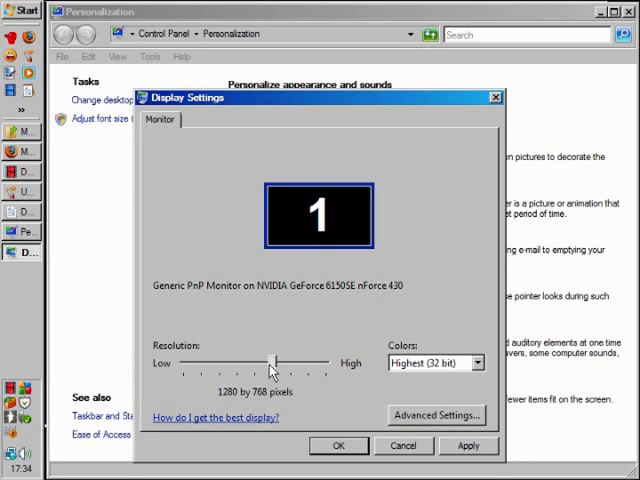
{"action": "left_click_drag", "start_coordinate": [272, 360], "coordinate": [284, 360]}
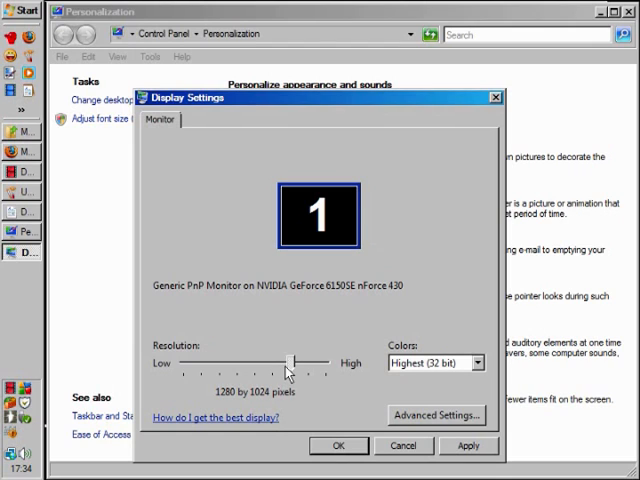
{"action": "left_click_drag", "start_coordinate": [288, 356], "coordinate": [308, 356]}
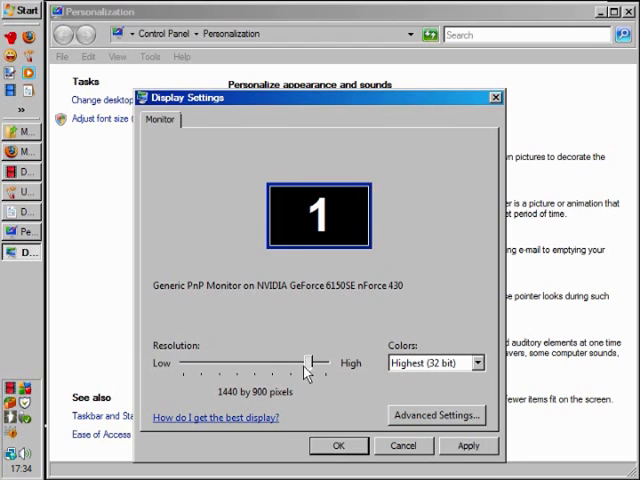
{"action": "left_click_drag", "start_coordinate": [310, 364], "coordinate": [328, 364]}
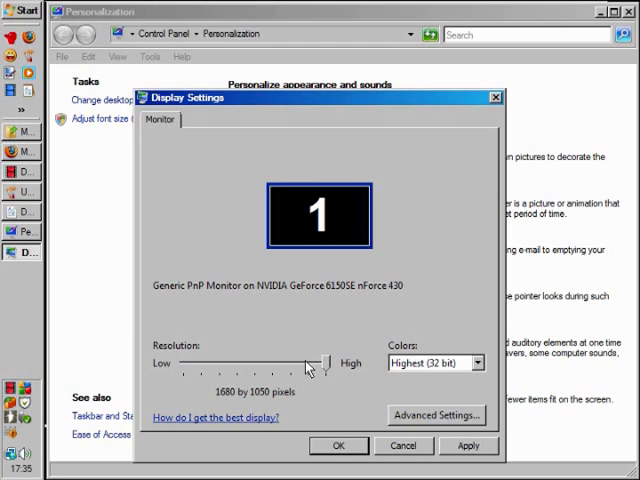
{"action": "mouse_move", "coordinate": [316, 370]}
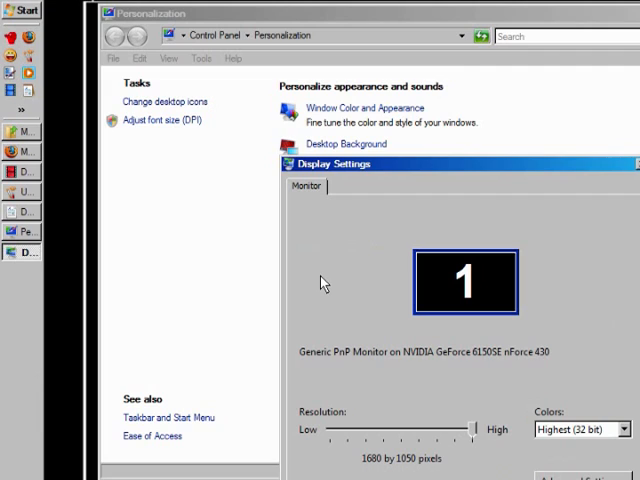
{"action": "mouse_move", "coordinate": [420, 248]}
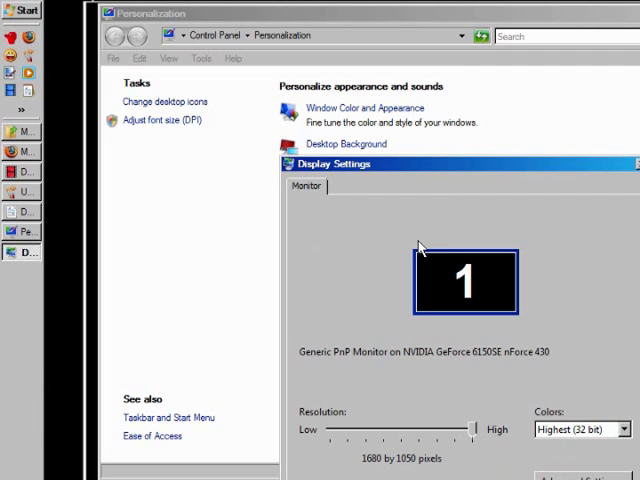
{"action": "mouse_move", "coordinate": [400, 228]}
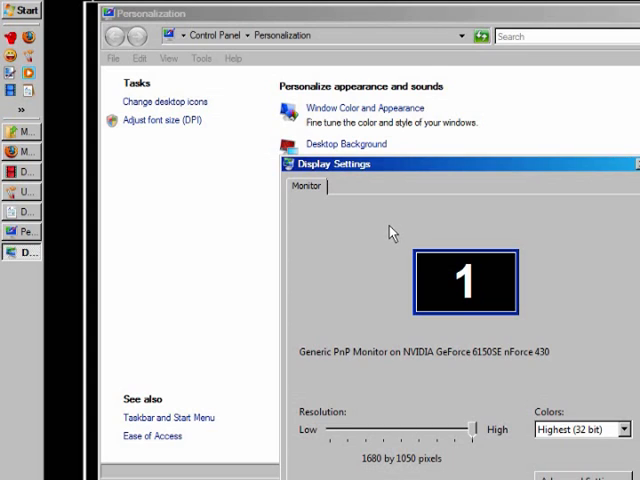
{"action": "mouse_move", "coordinate": [372, 236]}
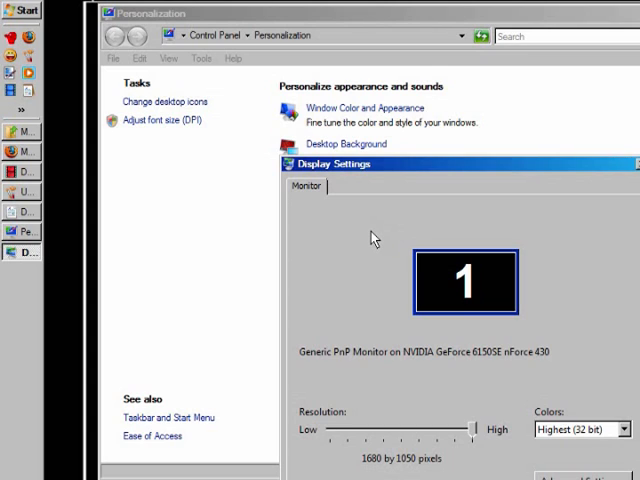
{"action": "mouse_move", "coordinate": [378, 352]}
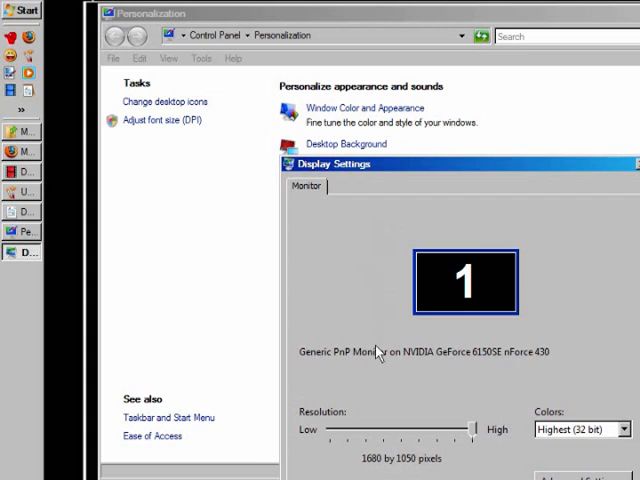
{"action": "mouse_move", "coordinate": [378, 352]}
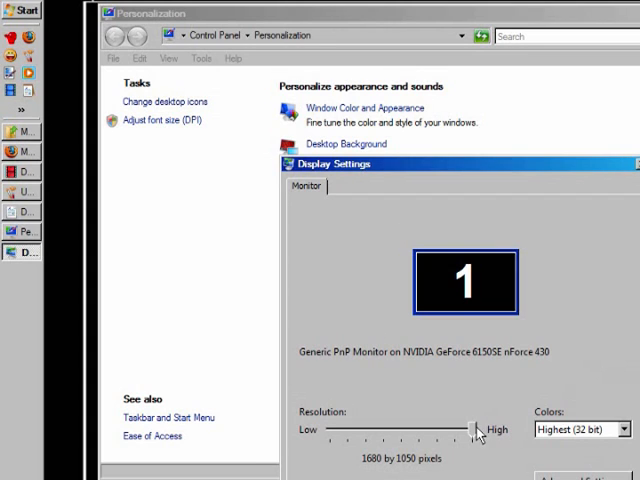
{"action": "left_click_drag", "start_coordinate": [472, 428], "coordinate": [336, 428]}
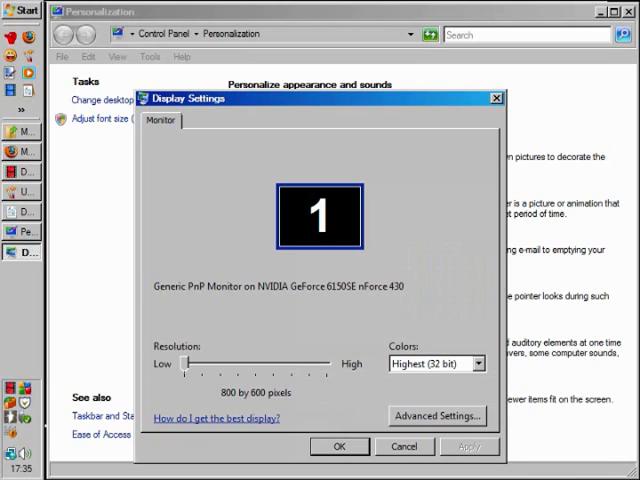
{"action": "mouse_move", "coordinate": [228, 318]}
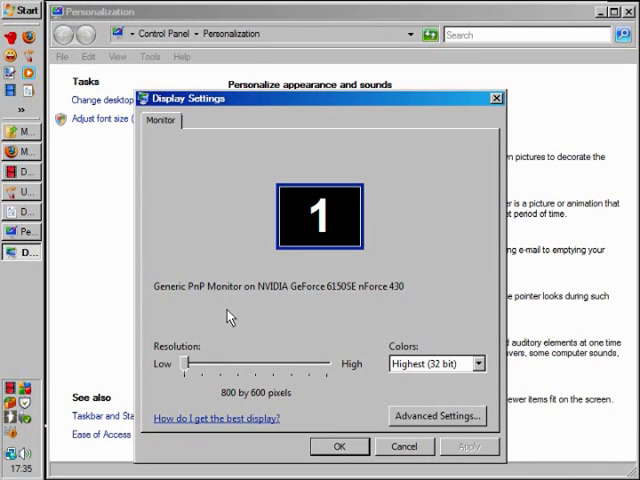
{"action": "mouse_move", "coordinate": [348, 320]}
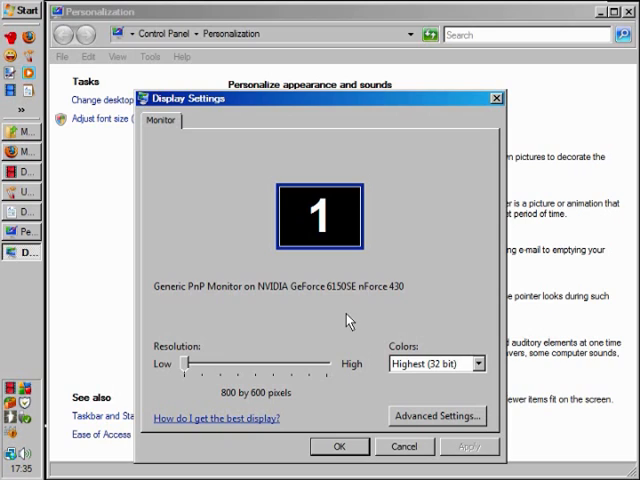
{"action": "mouse_move", "coordinate": [188, 372]}
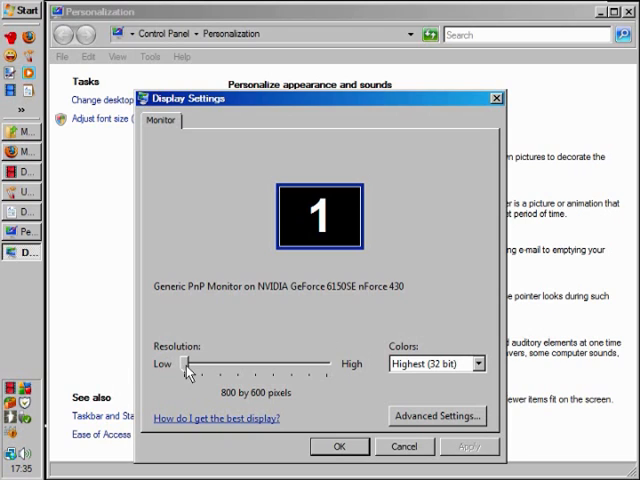
{"action": "left_click_drag", "start_coordinate": [190, 364], "coordinate": [222, 364]}
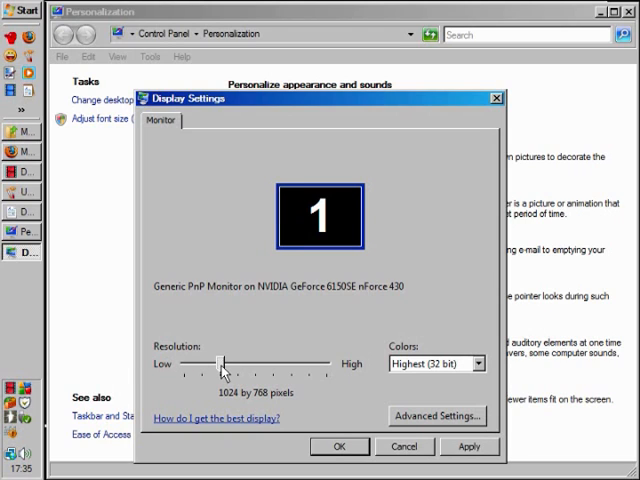
{"action": "left_click_drag", "start_coordinate": [220, 364], "coordinate": [204, 364]}
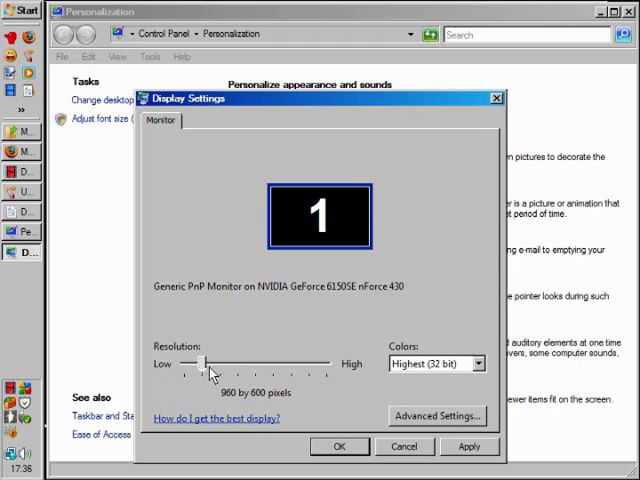
{"action": "left_click_drag", "start_coordinate": [208, 364], "coordinate": [228, 364]}
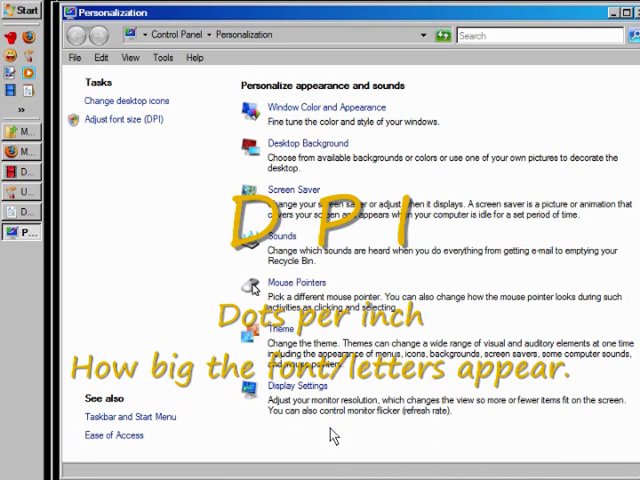
In DPI Scaling, choose the larger 120 DPI scale instead of the default 96 DPI.
{"action": "left_click", "coordinate": [128, 120]}
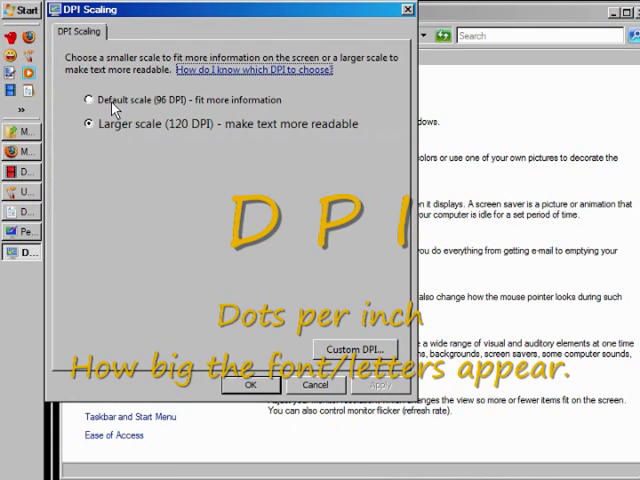
{"action": "left_click", "coordinate": [88, 100]}
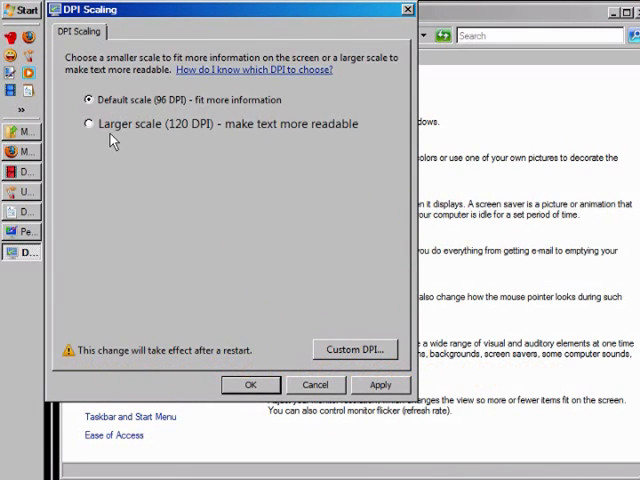
{"action": "mouse_move", "coordinate": [182, 138]}
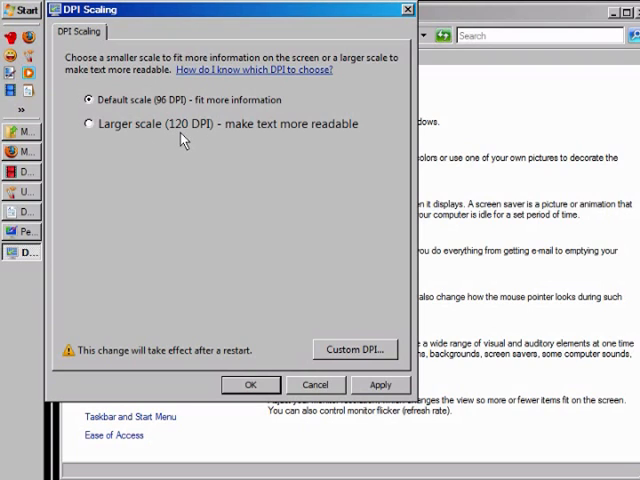
{"action": "mouse_move", "coordinate": [330, 136]}
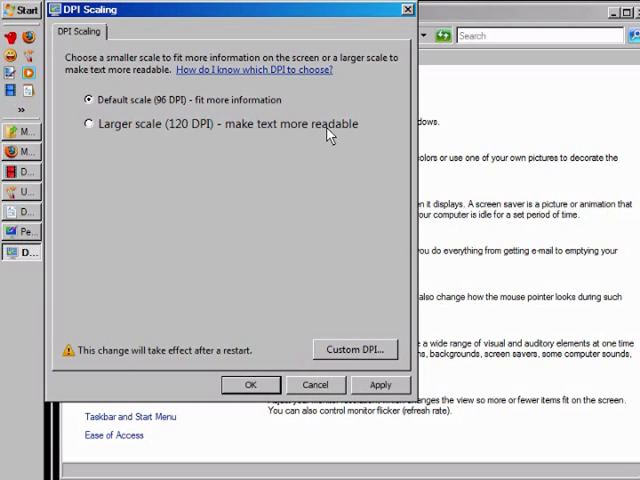
{"action": "mouse_move", "coordinate": [202, 140]}
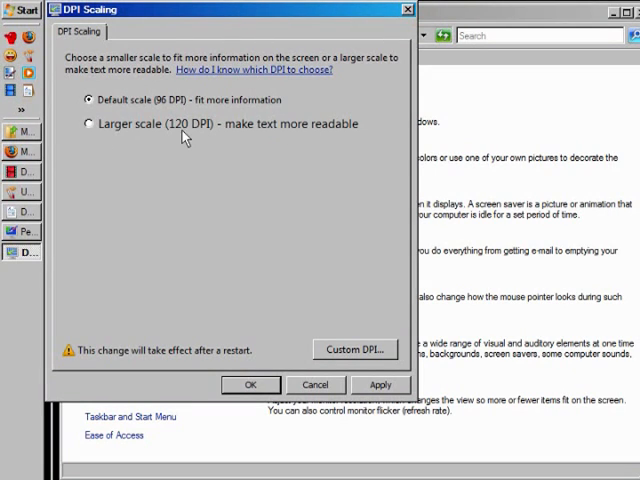
{"action": "mouse_move", "coordinate": [208, 422]}
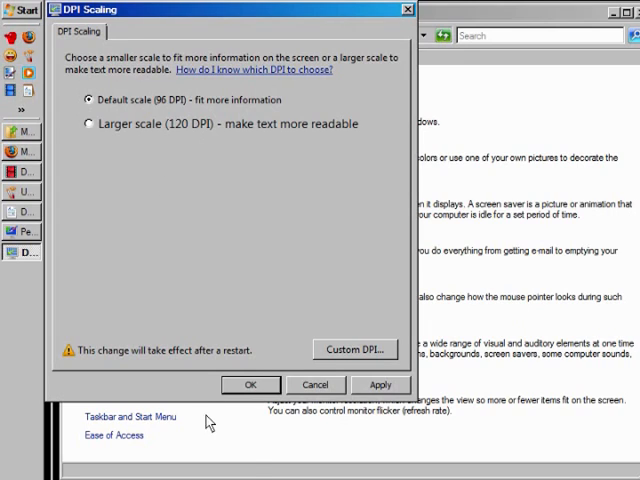
{"action": "mouse_move", "coordinate": [208, 422]}
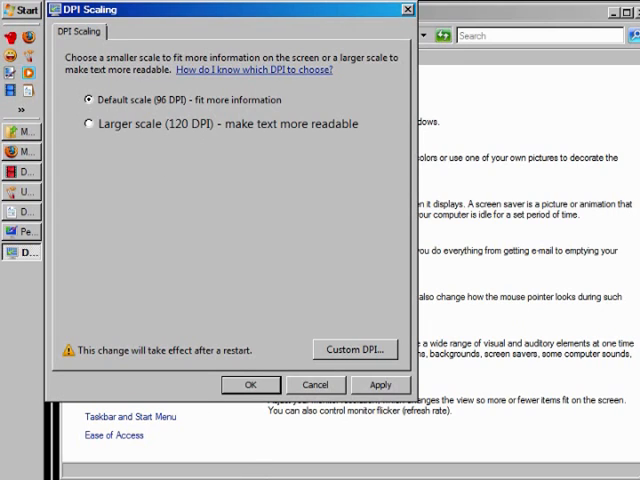
{"action": "mouse_move", "coordinate": [168, 136]}
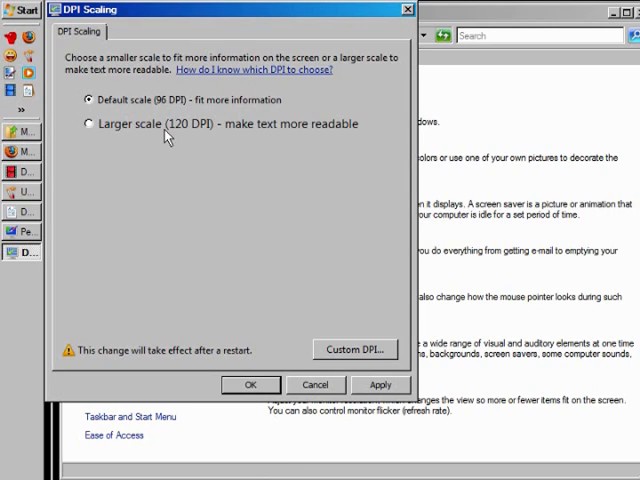
{"action": "mouse_move", "coordinate": [110, 144]}
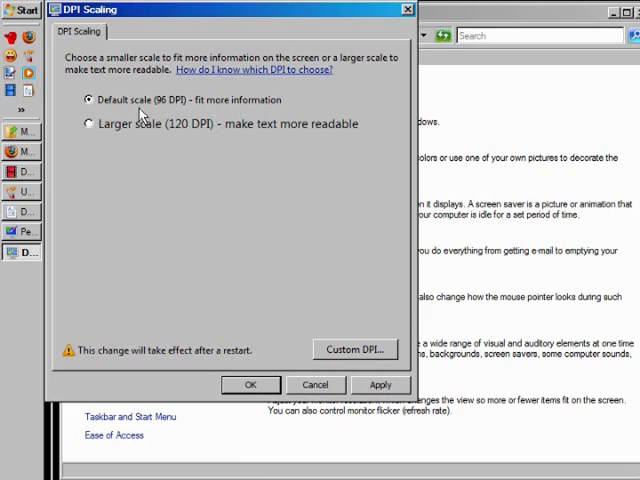
{"action": "mouse_move", "coordinate": [136, 136]}
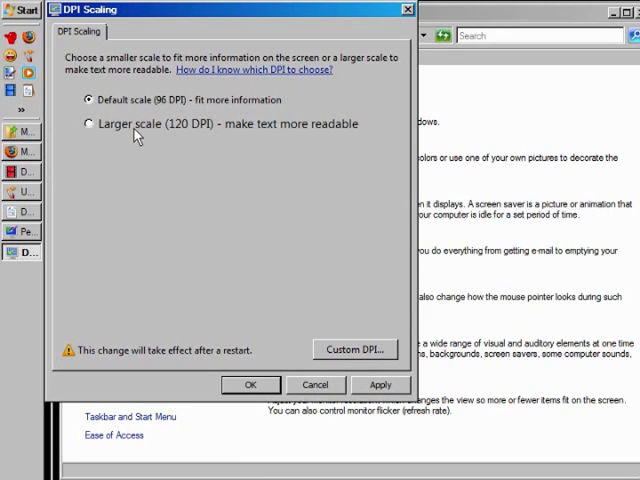
{"action": "left_click", "coordinate": [88, 124]}
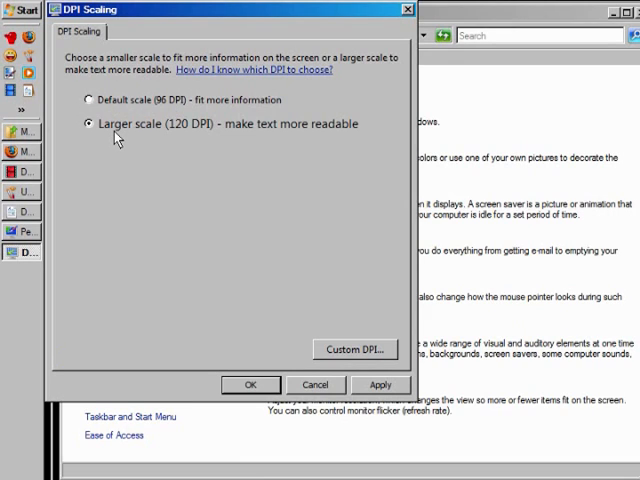
{"action": "mouse_move", "coordinate": [186, 166]}
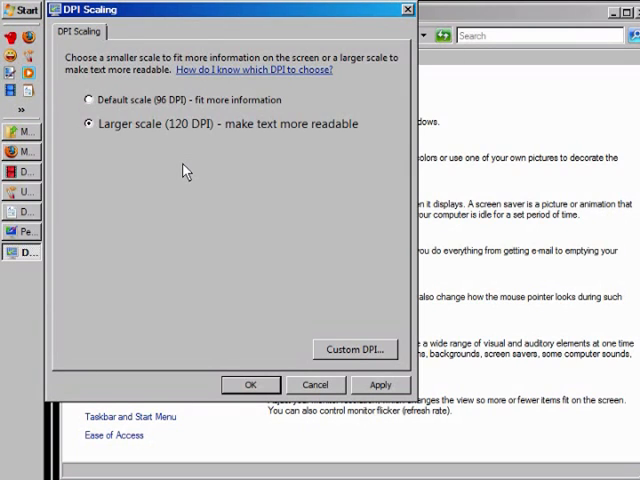
{"action": "mouse_move", "coordinate": [118, 144]}
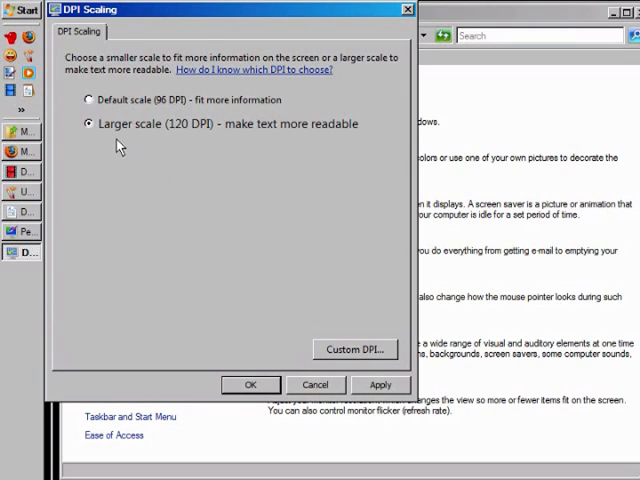
{"action": "mouse_move", "coordinate": [156, 140]}
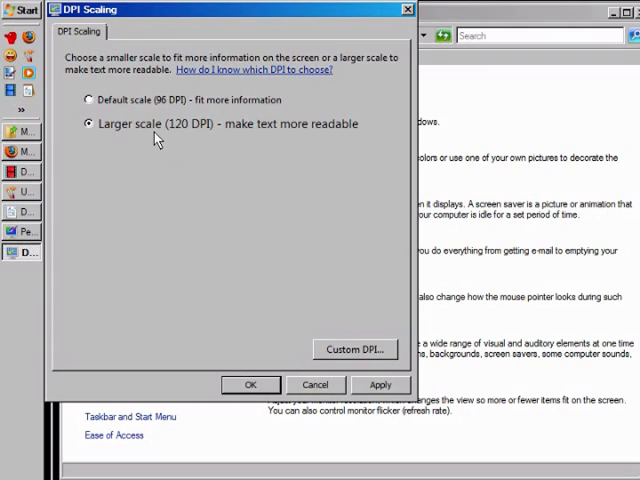
{"action": "mouse_move", "coordinate": [172, 178]}
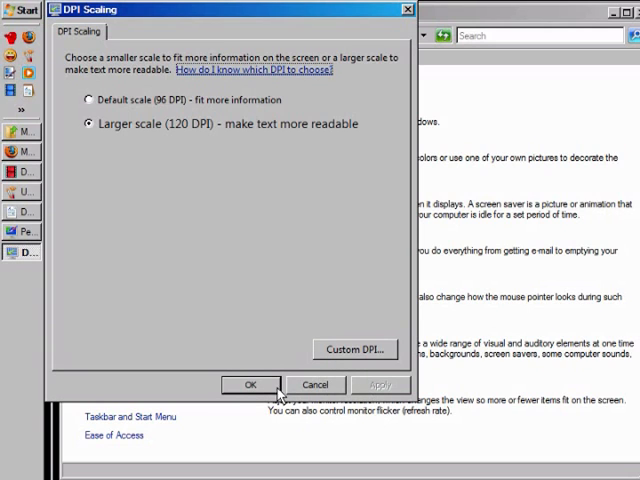
Confirm the 120 DPI scale with OK, returning to Personalization.
{"action": "left_click", "coordinate": [250, 384]}
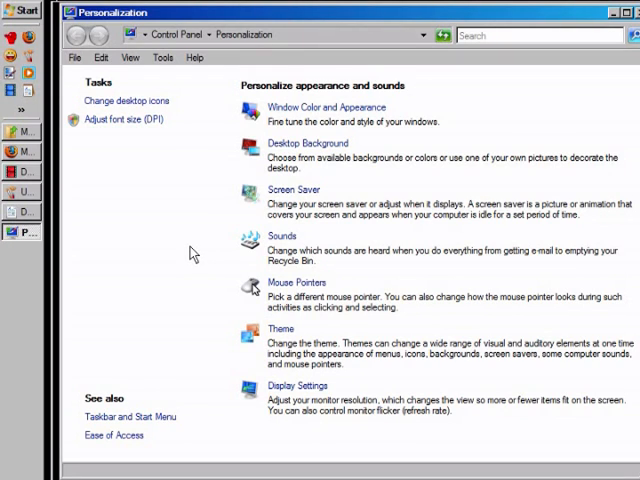
{"action": "mouse_move", "coordinate": [222, 248]}
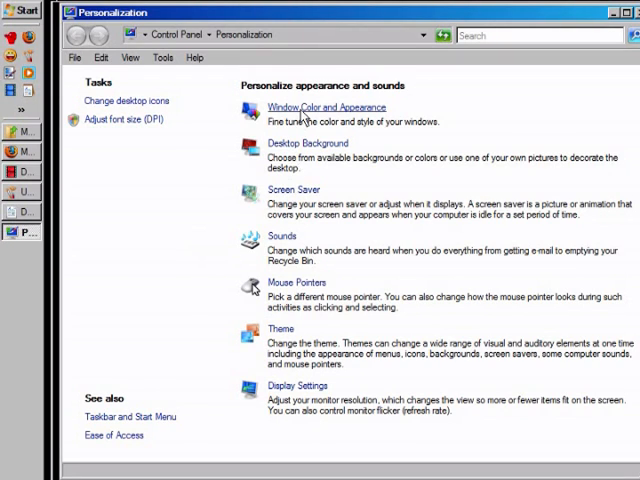
Open Window Color and Appearance and its Advanced Appearance options for the Windows Classic scheme.
{"action": "left_click", "coordinate": [324, 108]}
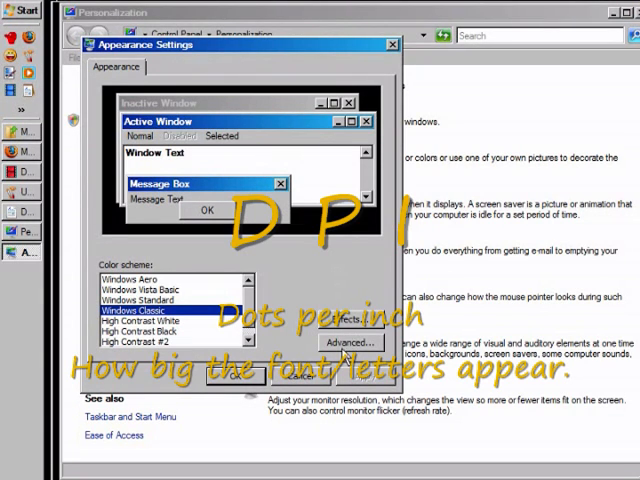
{"action": "left_click", "coordinate": [348, 344]}
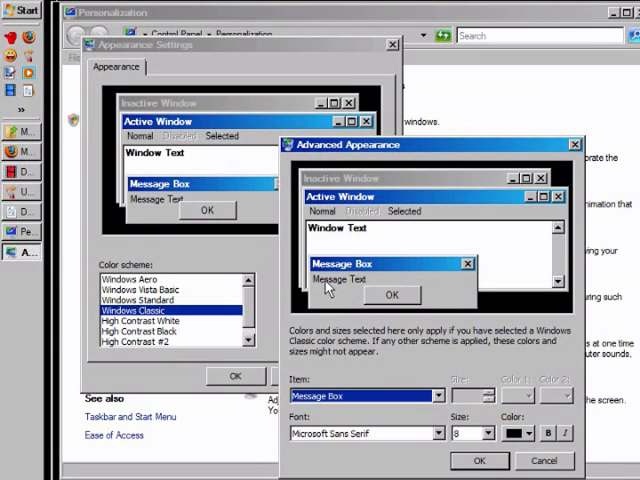
{"action": "mouse_move", "coordinate": [518, 388]}
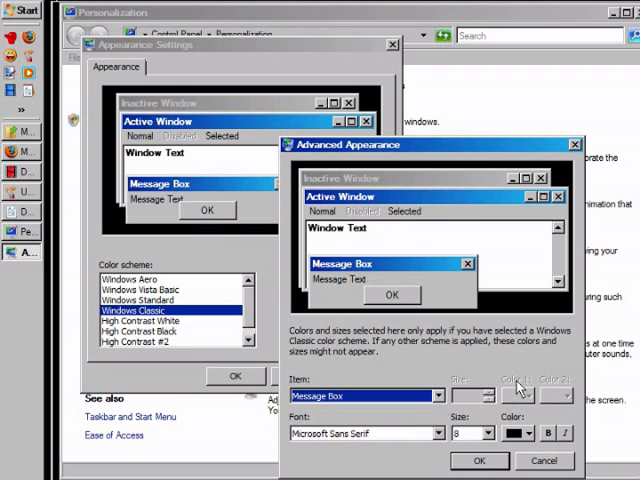
{"action": "mouse_move", "coordinate": [516, 384]}
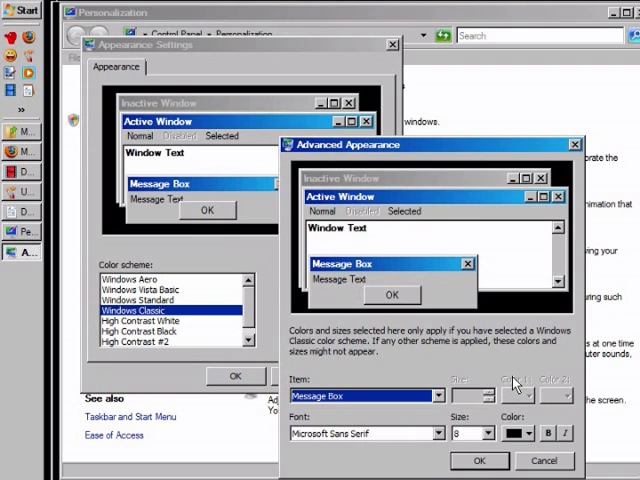
{"action": "mouse_move", "coordinate": [368, 278]}
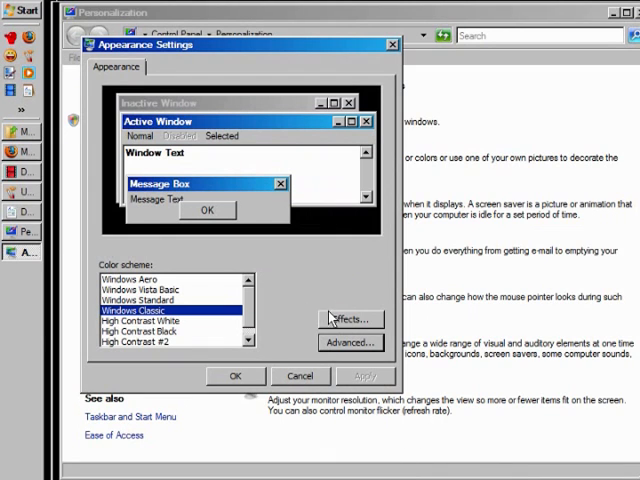
Apply the Windows Classic scheme with OK and return to Personalization.
{"action": "left_click", "coordinate": [350, 320]}
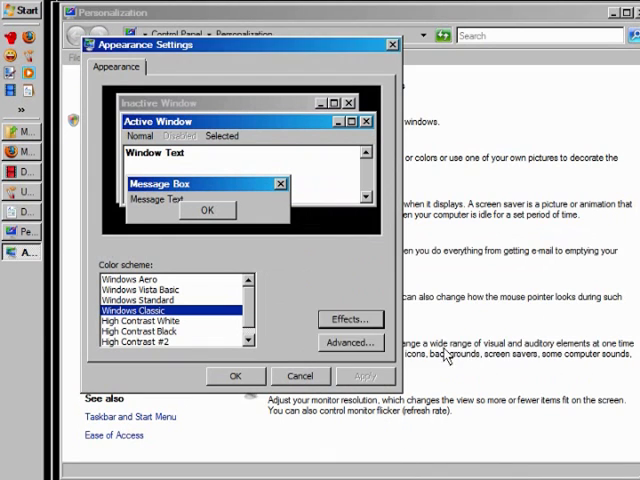
{"action": "mouse_move", "coordinate": [332, 296]}
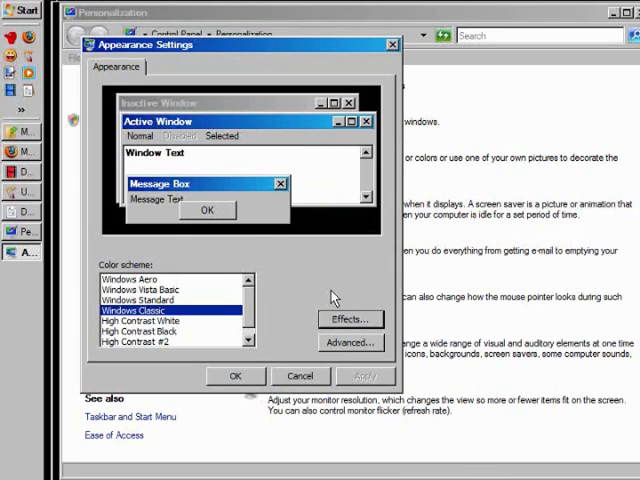
{"action": "mouse_move", "coordinate": [310, 376]}
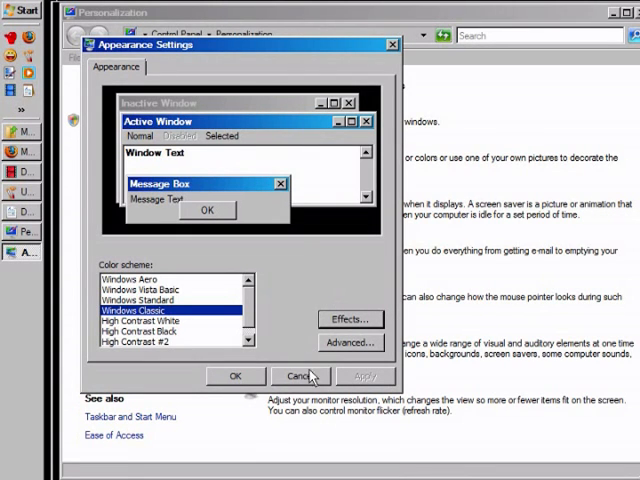
{"action": "left_click", "coordinate": [236, 376]}
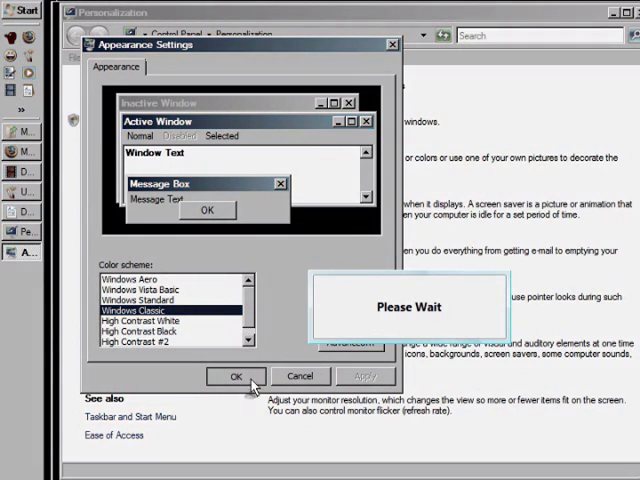
{"action": "left_click", "coordinate": [236, 376]}
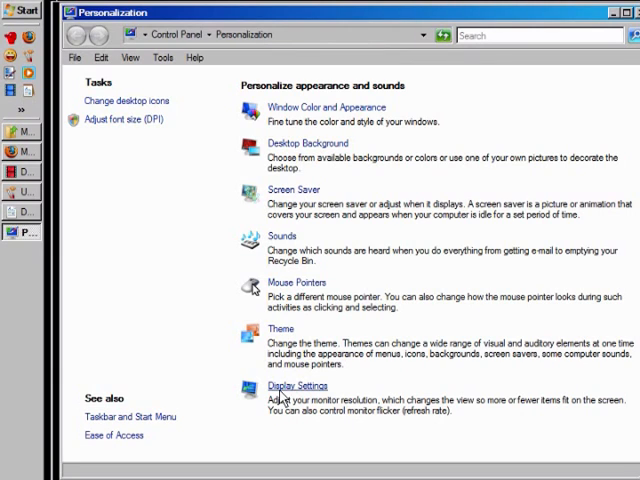
{"action": "mouse_move", "coordinate": [116, 126]}
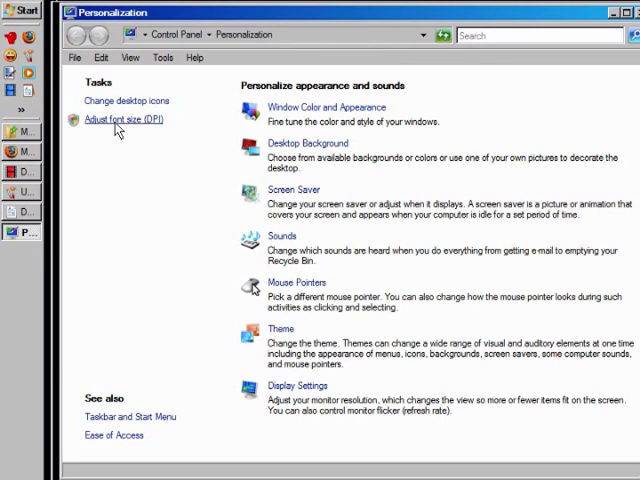
{"action": "mouse_move", "coordinate": [8, 208]}
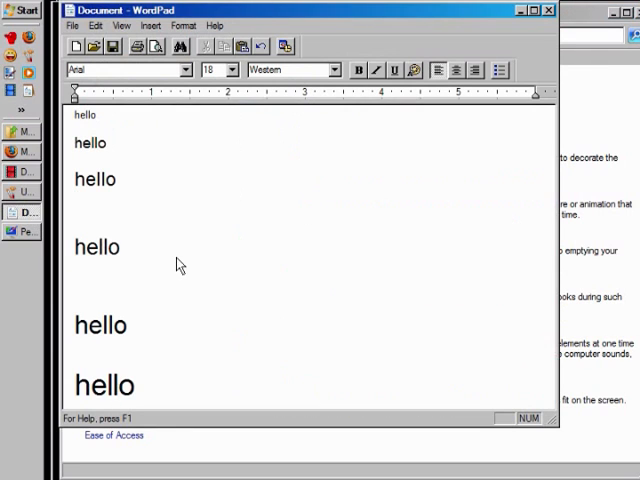
{"action": "mouse_move", "coordinate": [98, 126]}
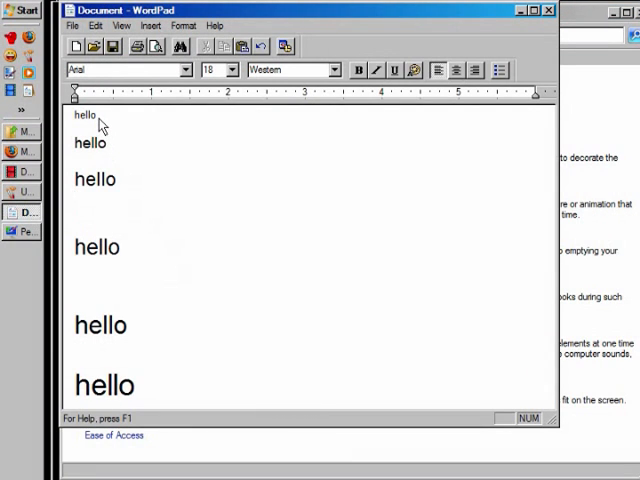
Select hello lines in the WordPad column to compare their increasing font sizes.
{"action": "double_click", "coordinate": [84, 114]}
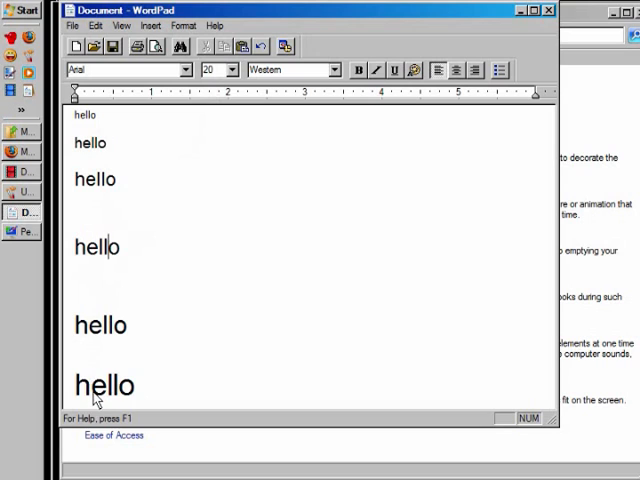
{"action": "double_click", "coordinate": [100, 324]}
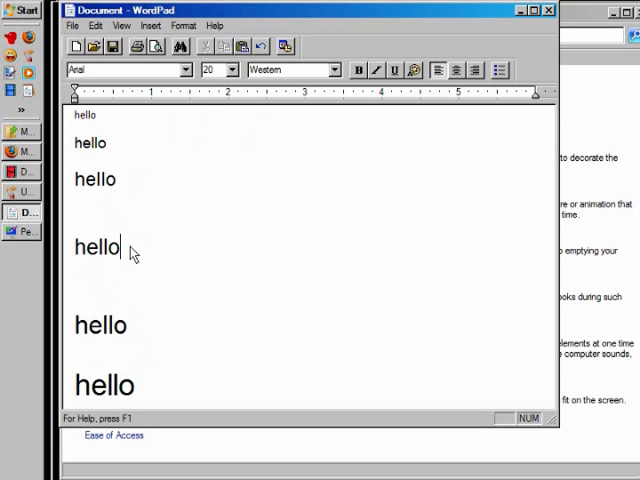
Set the fourth hello to 26 pt and make it bold, then check its size.
{"action": "double_click", "coordinate": [96, 246]}
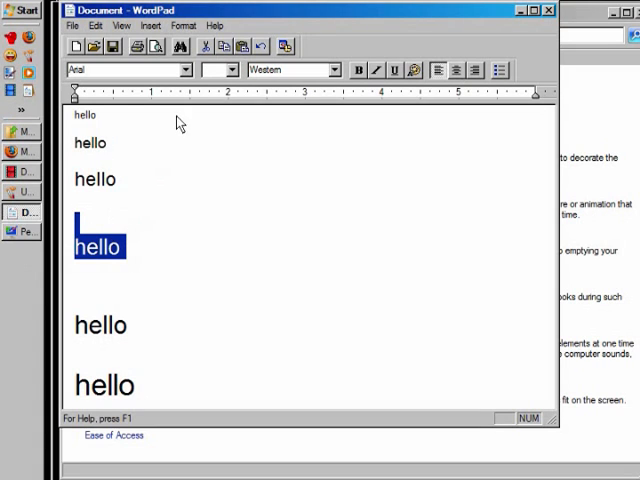
{"action": "left_click", "coordinate": [234, 68]}
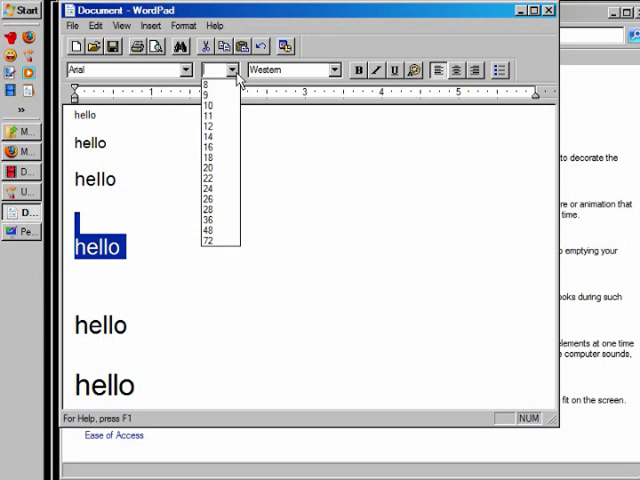
{"action": "left_click", "coordinate": [208, 220]}
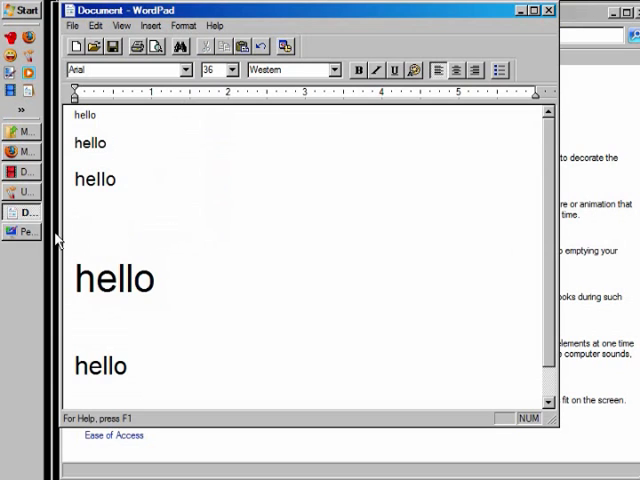
{"action": "scroll", "scroll_direction": "down", "scroll_amount": 3}
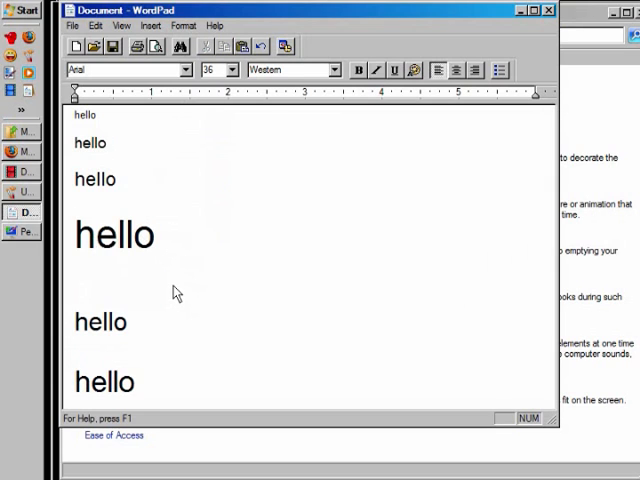
{"action": "double_click", "coordinate": [112, 236]}
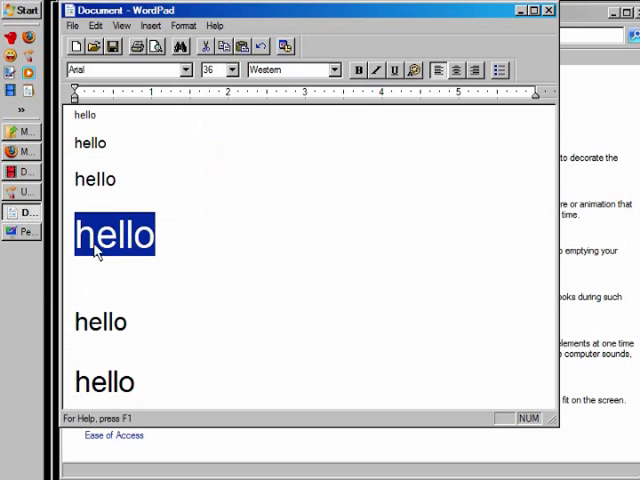
{"action": "left_click", "coordinate": [358, 70]}
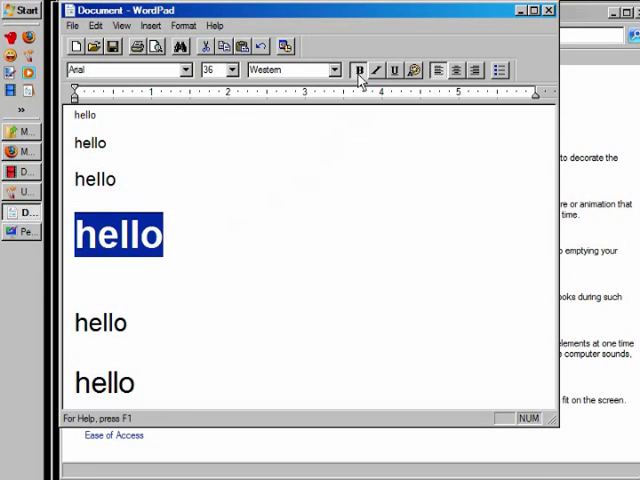
{"action": "left_click", "coordinate": [214, 70]}
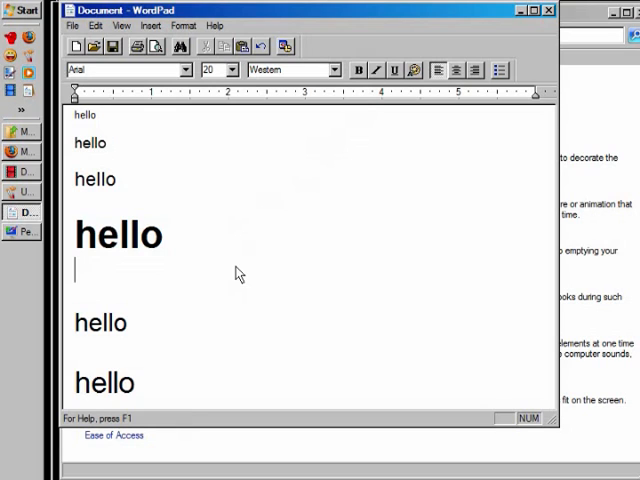
{"action": "mouse_move", "coordinate": [234, 288]}
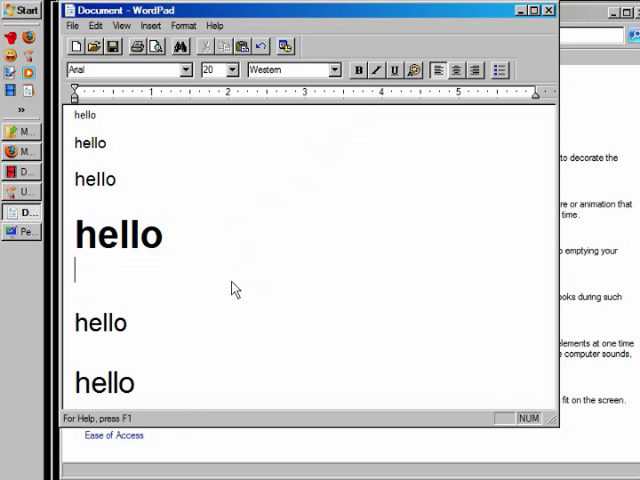
{"action": "double_click", "coordinate": [116, 236]}
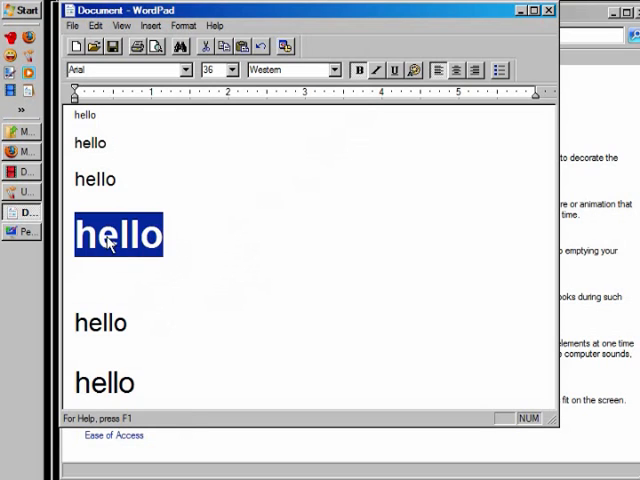
{"action": "mouse_move", "coordinate": [152, 260]}
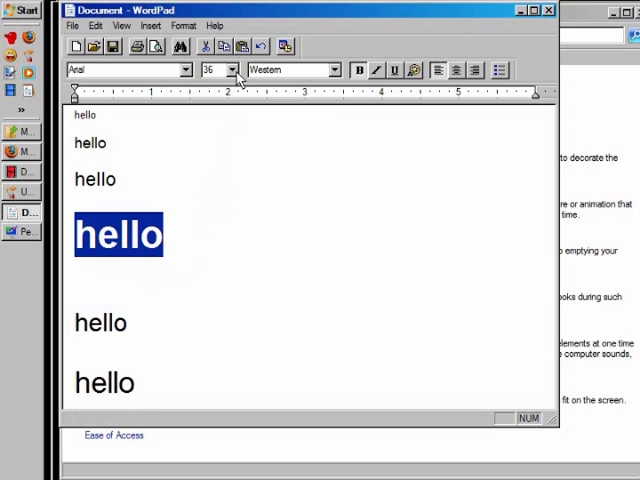
{"action": "mouse_move", "coordinate": [436, 212]}
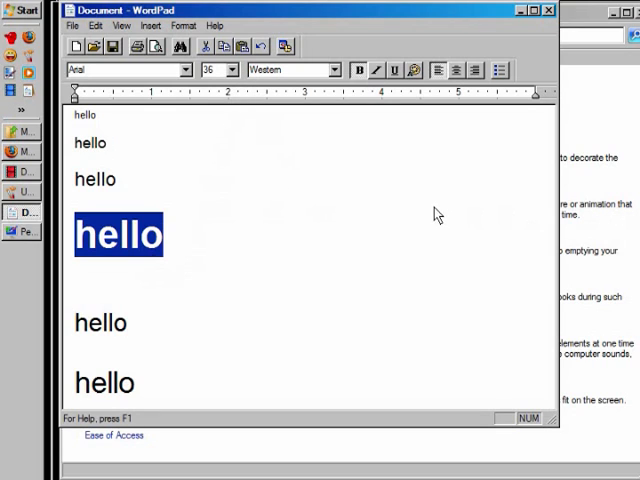
{"action": "mouse_move", "coordinate": [224, 254]}
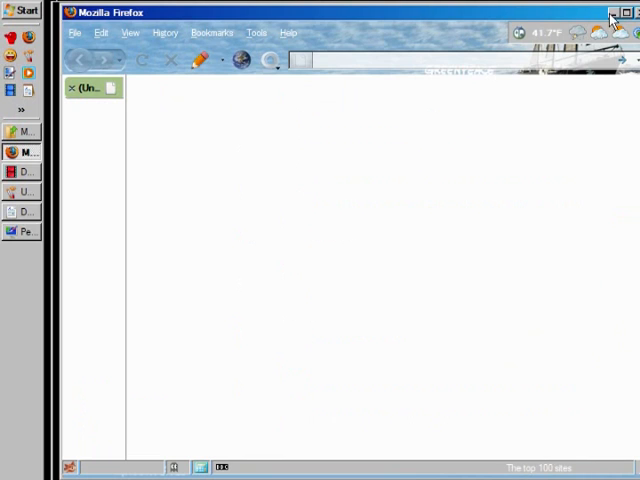
Bring up the desktop's right-click options menu after leaving WordPad.
{"action": "right_click", "coordinate": [204, 136]}
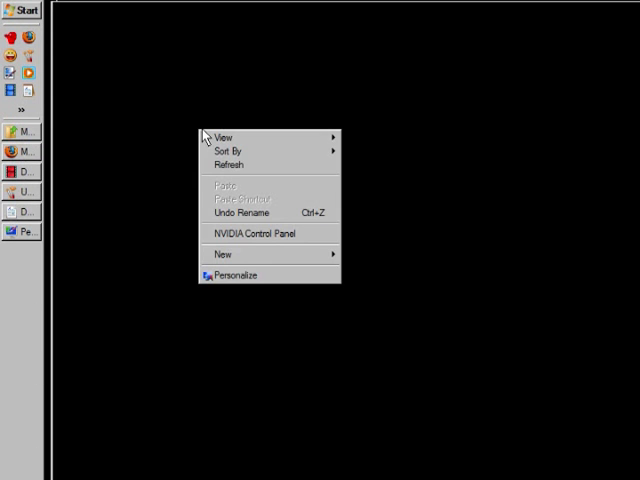
{"action": "mouse_move", "coordinate": [234, 276]}
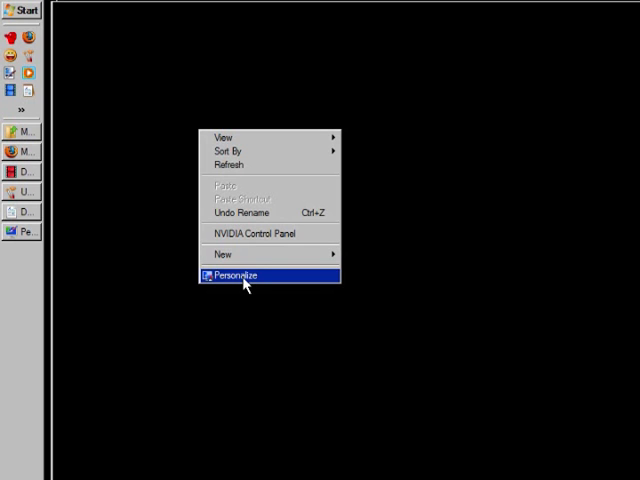
Open the Personalization page again from the desktop menu.
{"action": "left_click", "coordinate": [240, 276]}
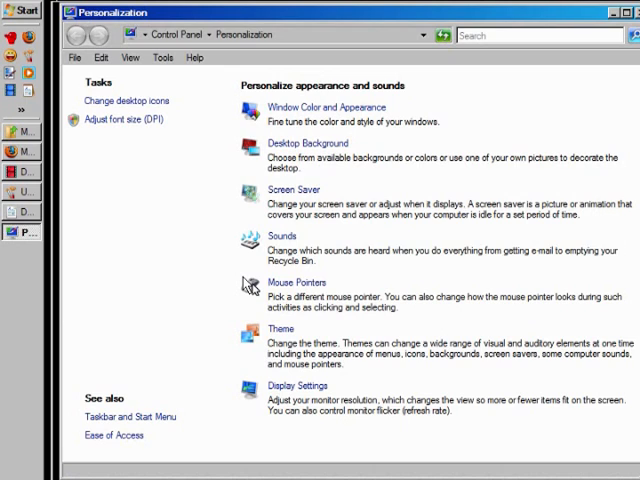
{"action": "mouse_move", "coordinate": [258, 188]}
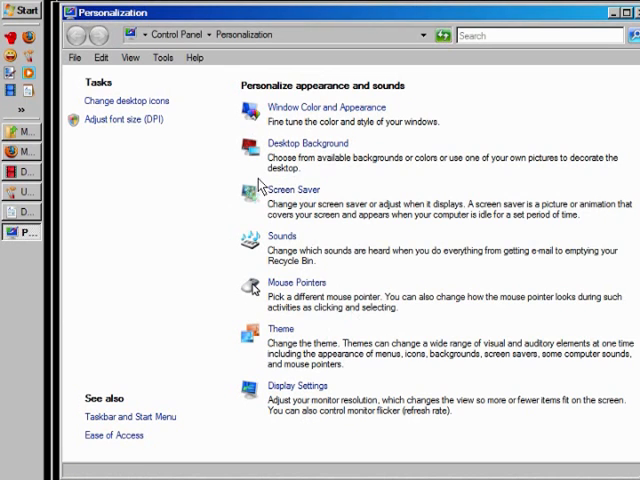
{"action": "mouse_move", "coordinate": [188, 236]}
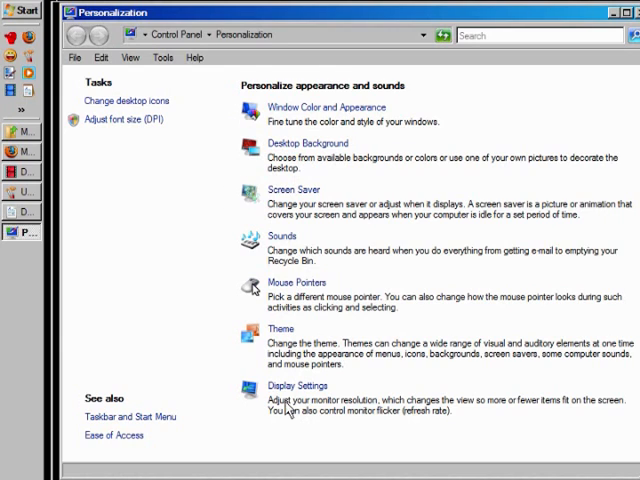
{"action": "mouse_move", "coordinate": [292, 390]}
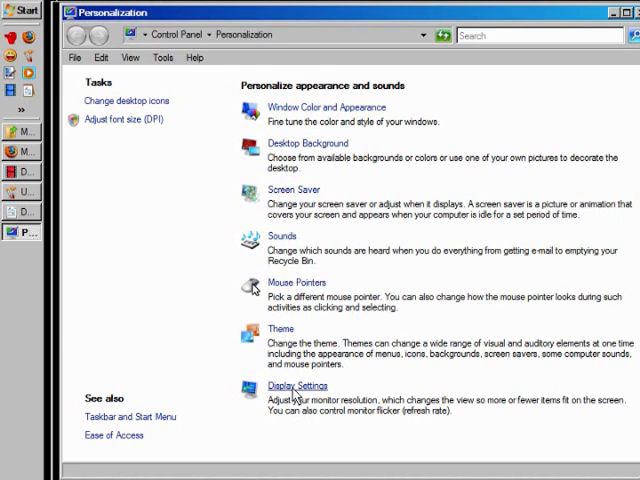
{"action": "mouse_move", "coordinate": [322, 108]}
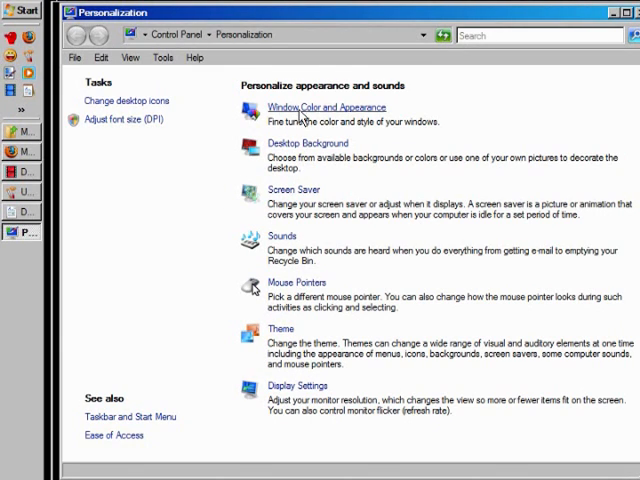
{"action": "mouse_move", "coordinate": [236, 132]}
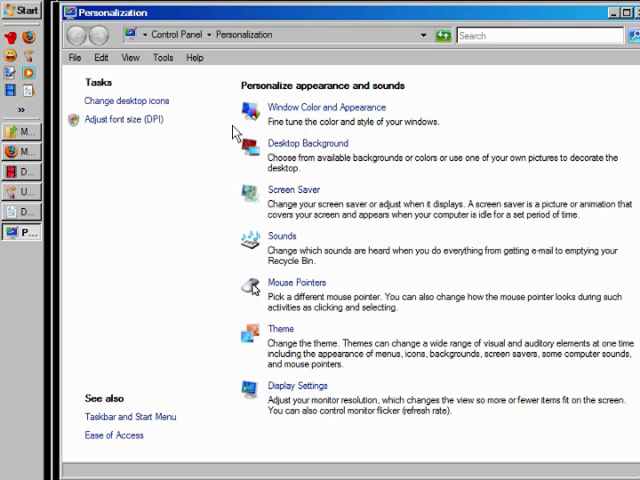
{"action": "mouse_move", "coordinate": [292, 114]}
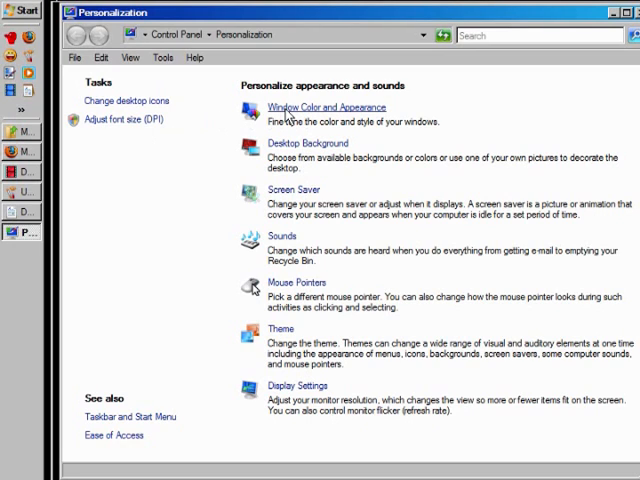
{"action": "mouse_move", "coordinate": [182, 300]}
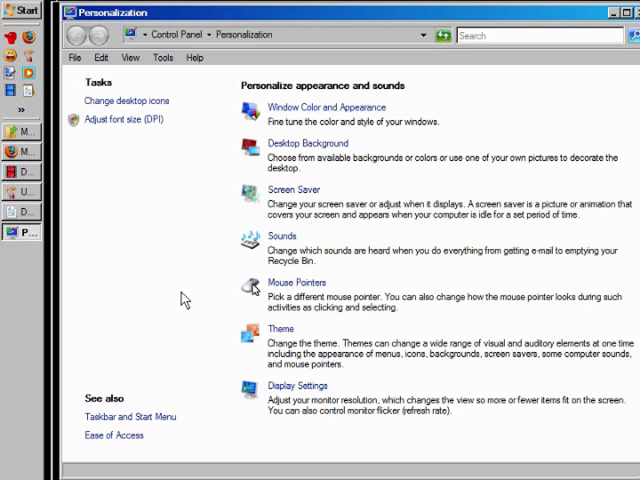
{"action": "mouse_move", "coordinate": [200, 332]}
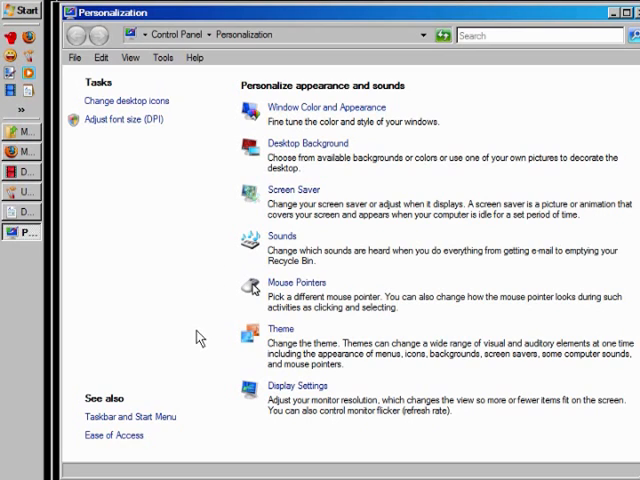
{"action": "mouse_move", "coordinate": [162, 56]}
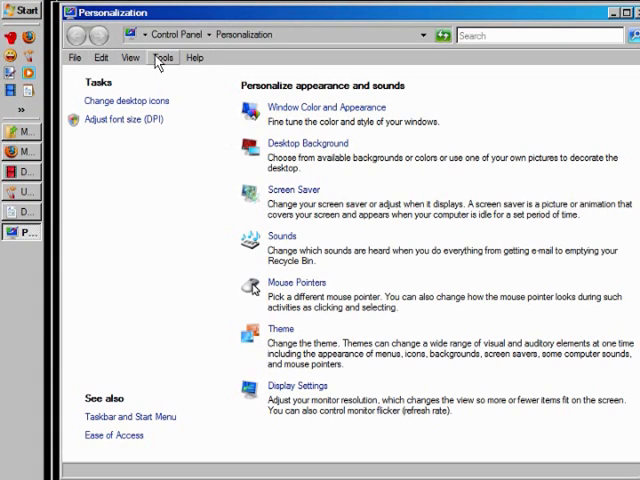
{"action": "mouse_move", "coordinate": [204, 56]}
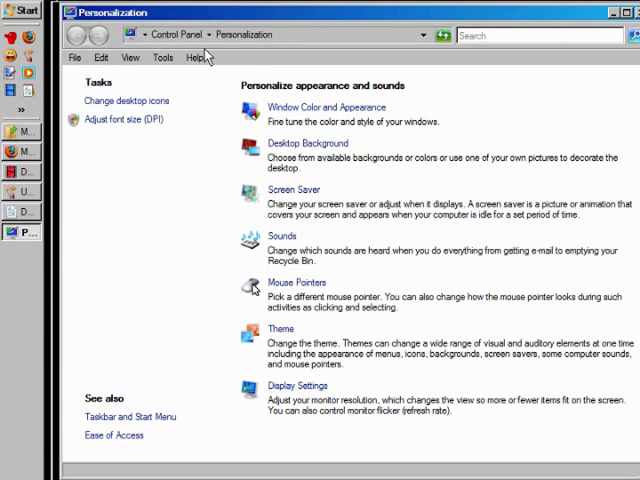
{"action": "mouse_move", "coordinate": [216, 90]}
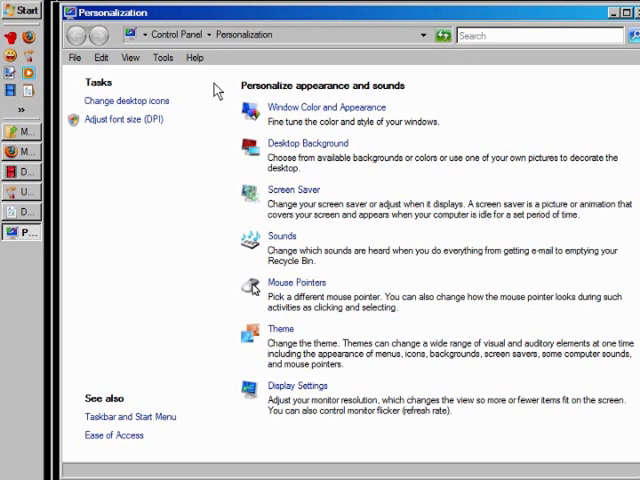
{"action": "mouse_move", "coordinate": [218, 88]}
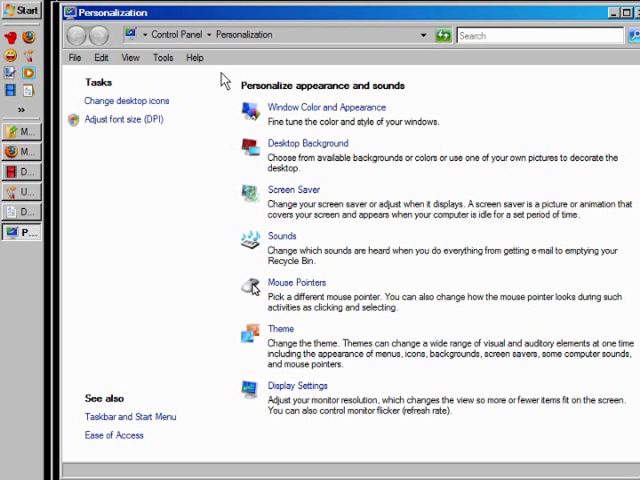
{"action": "mouse_move", "coordinate": [212, 138]}
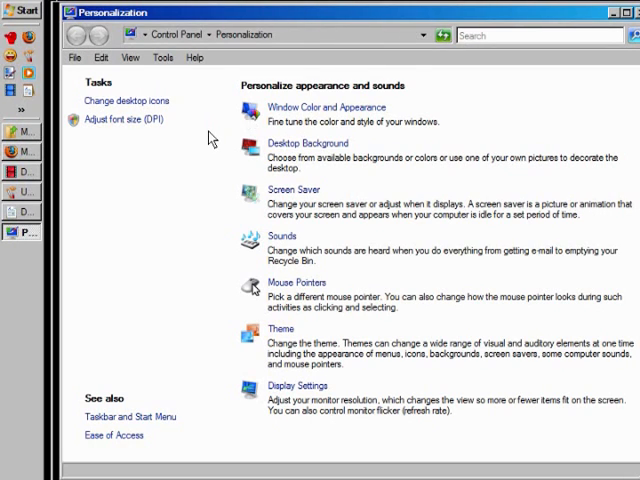